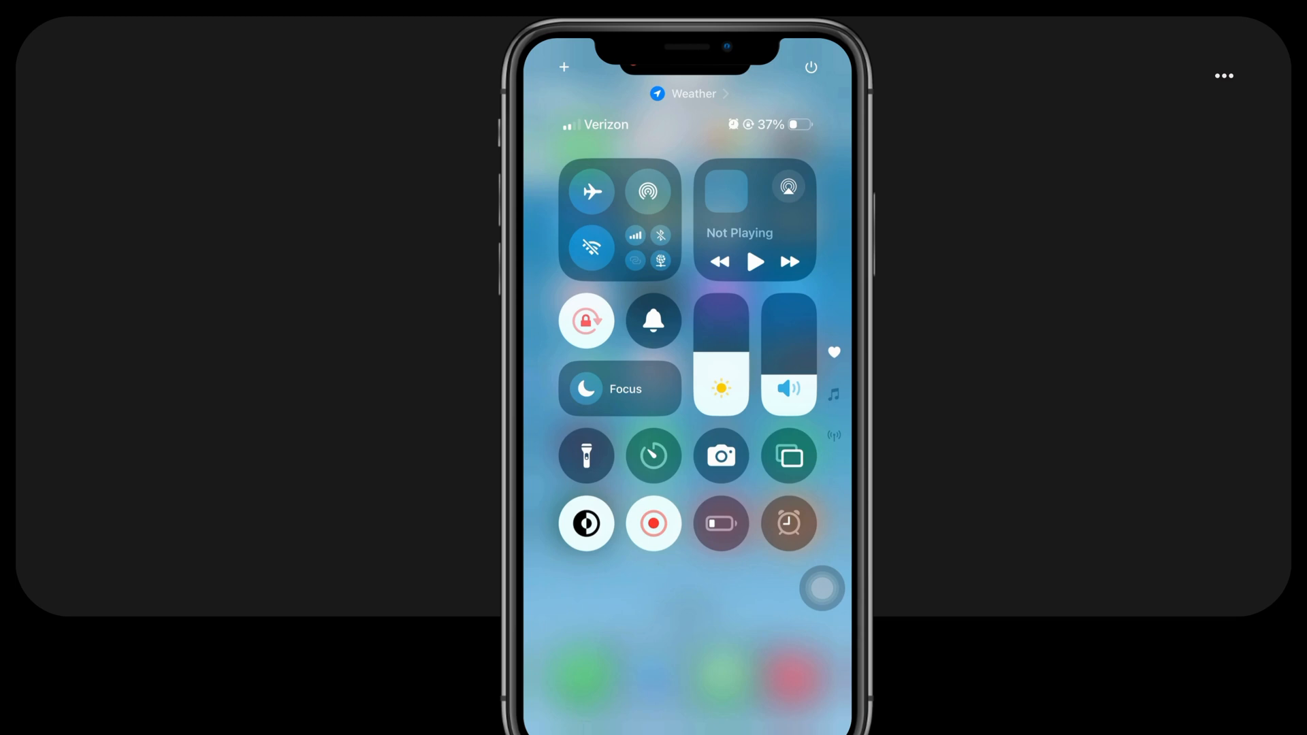
# - Turn on the flashlight from Control Center with its beam-adjustment view expanded
pyautogui.click(810, 68)
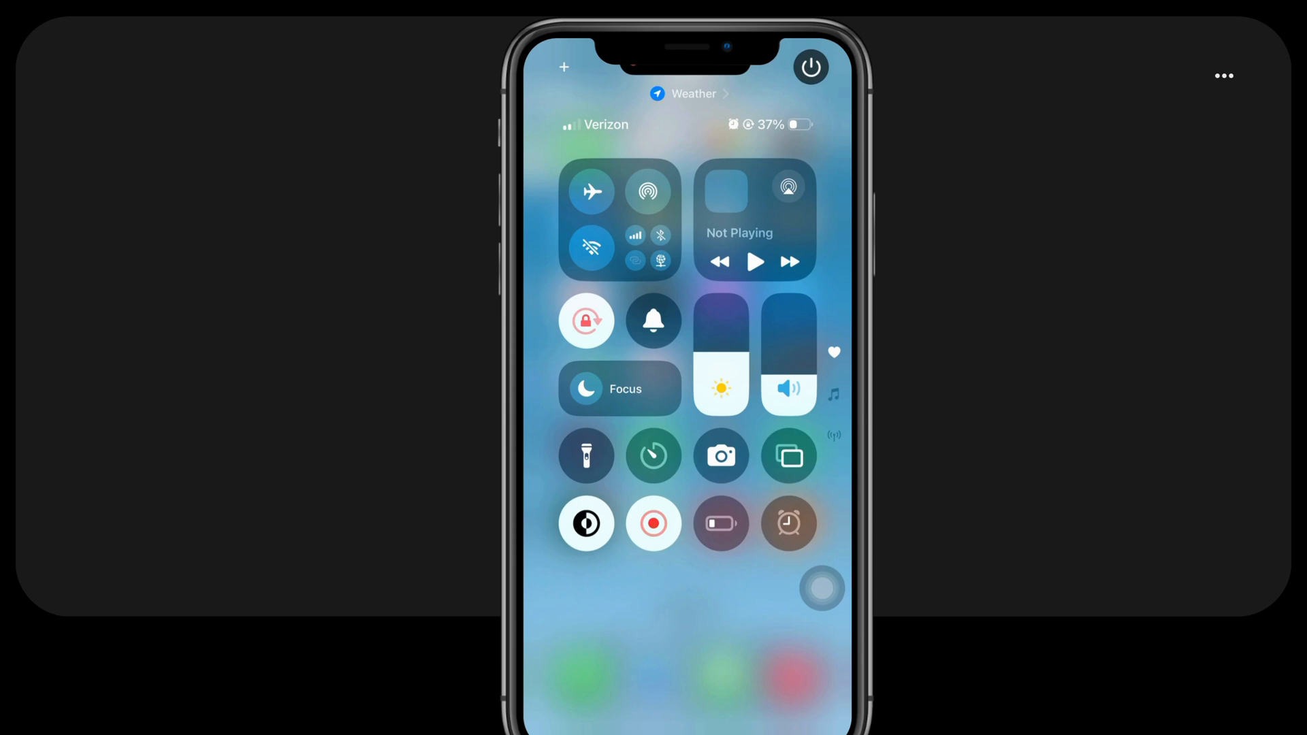
pyautogui.click(586, 456)
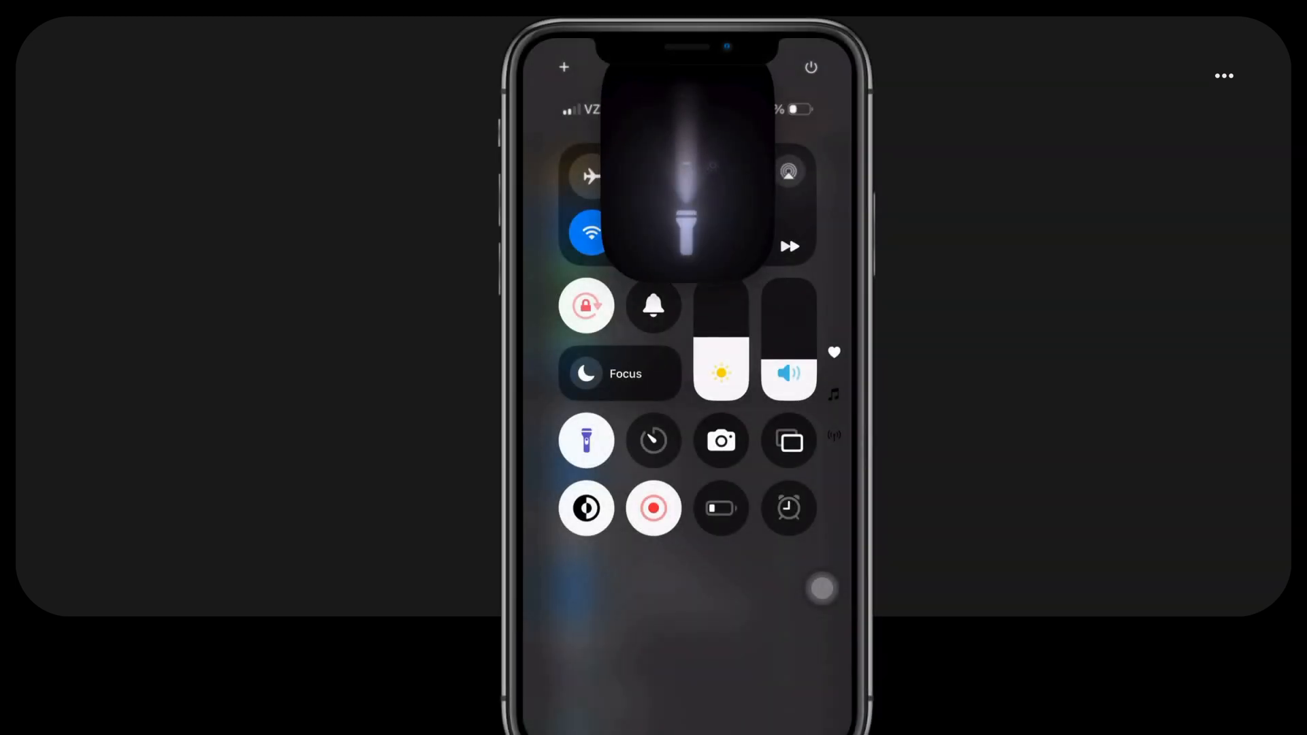
# - Switch the flashlight off again from the expanded Flashlight control
pyautogui.click(585, 440)
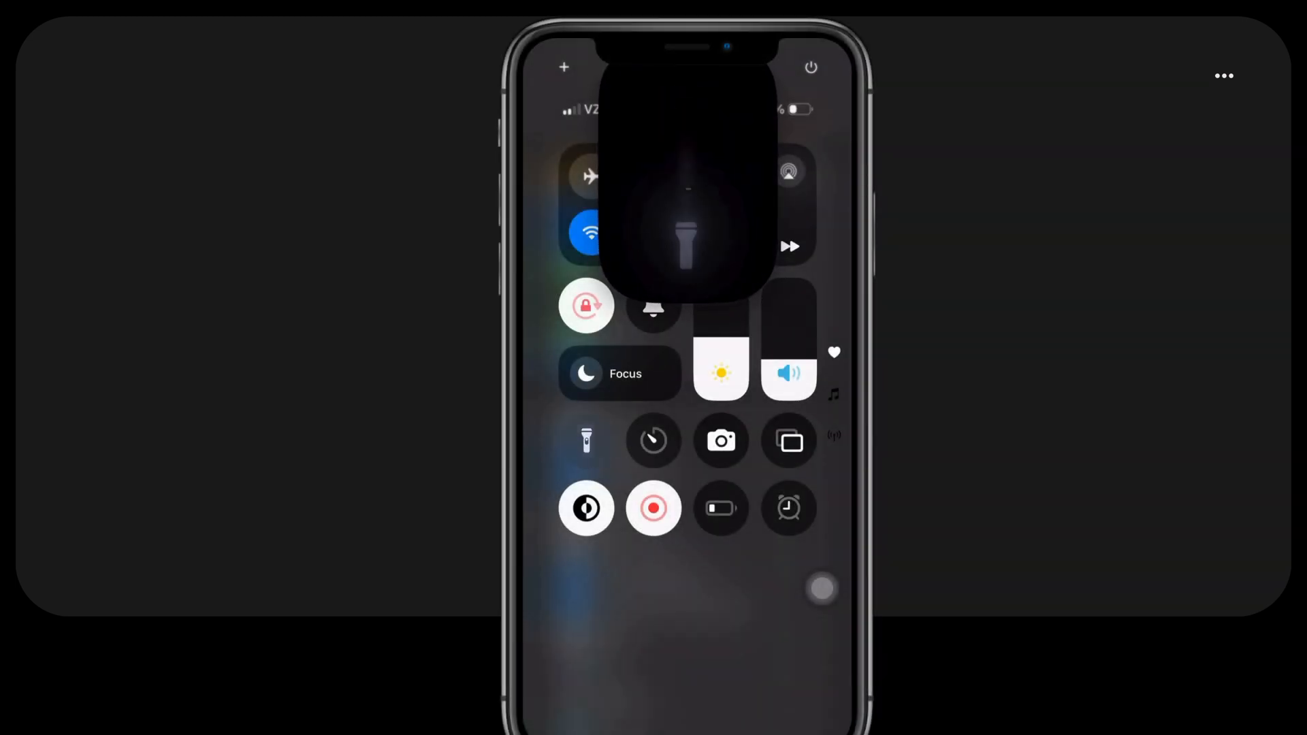
pyautogui.click(586, 440)
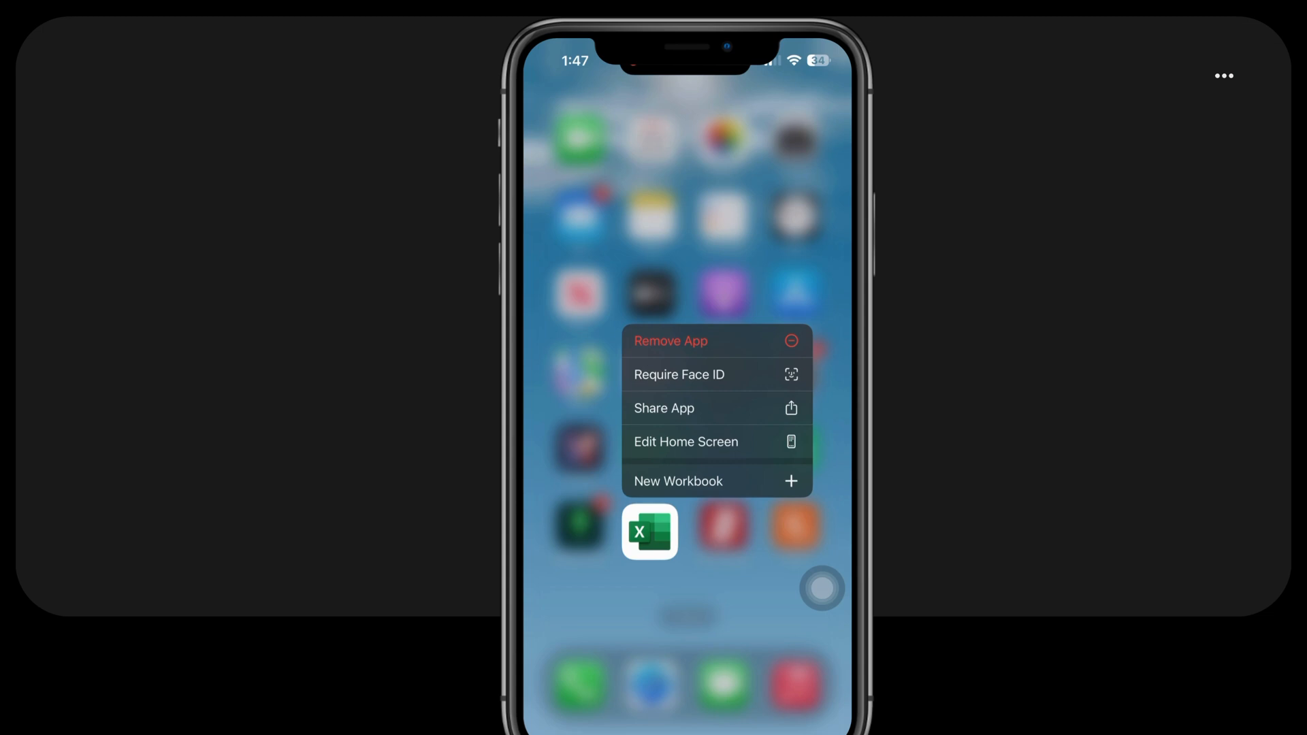
# - Lock Excel with Face ID and hide it into the App Library's Hidden folder
pyautogui.click(678, 375)
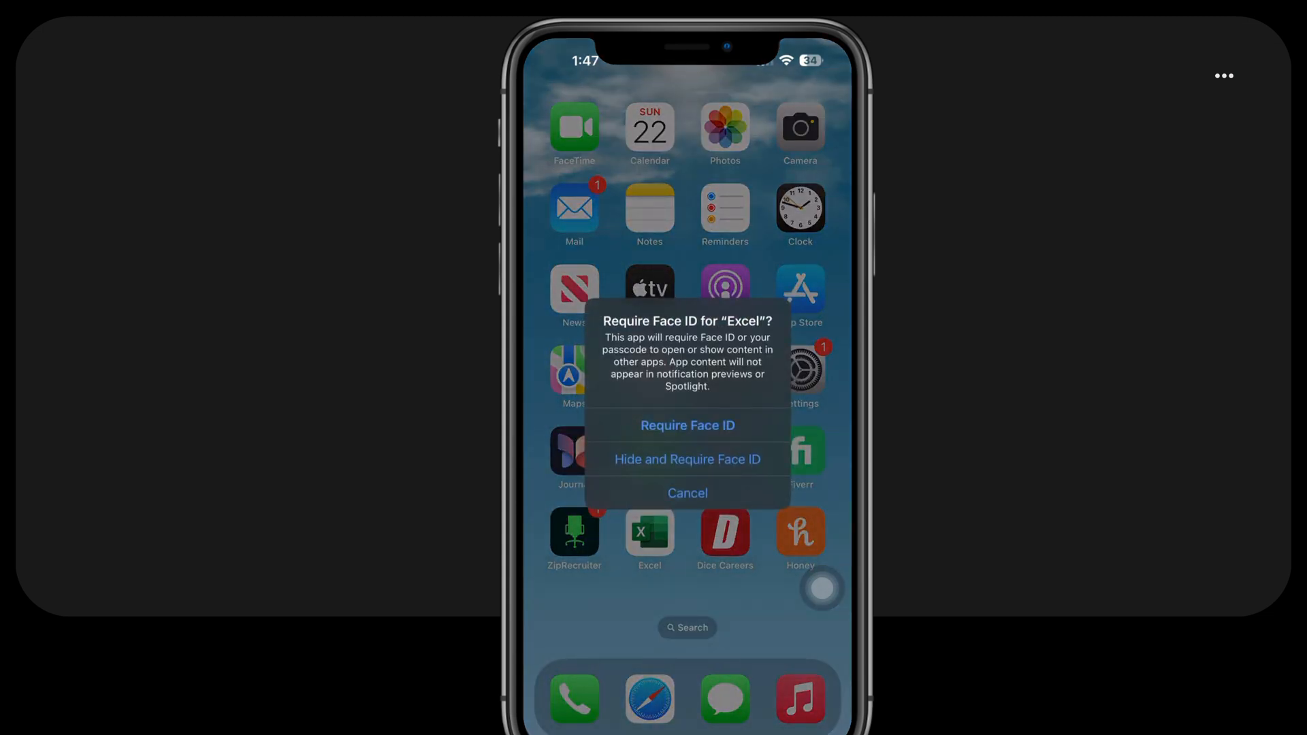
pyautogui.click(686, 493)
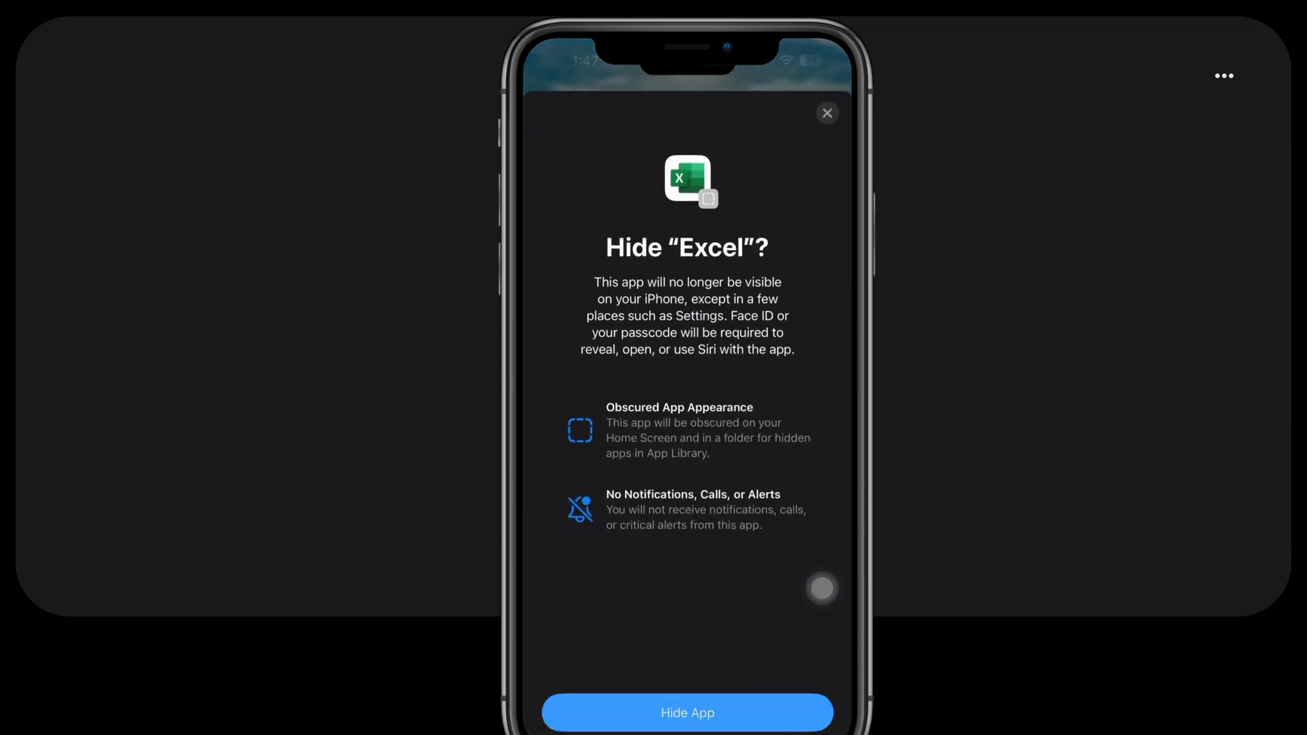
pyautogui.click(686, 712)
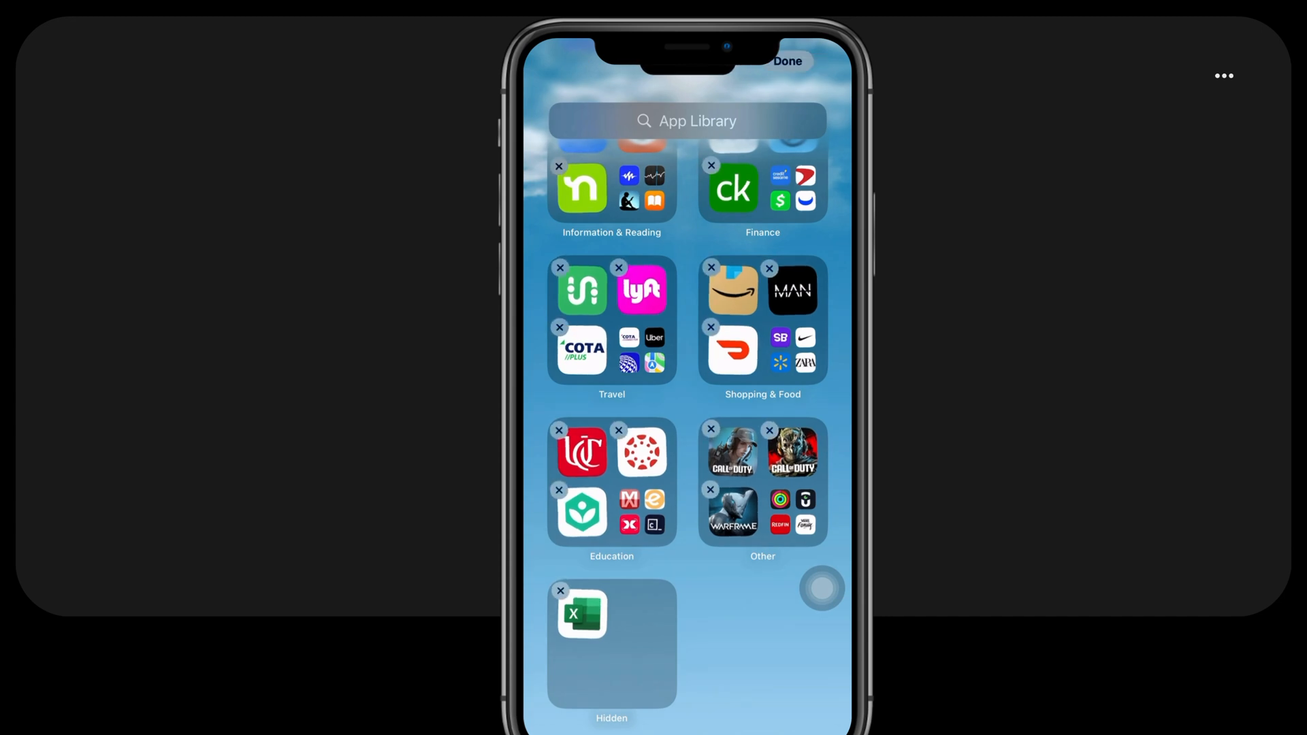
# - Finish in the App Library and show the Home Screen page holding only Excel in editing mode
pyautogui.click(784, 61)
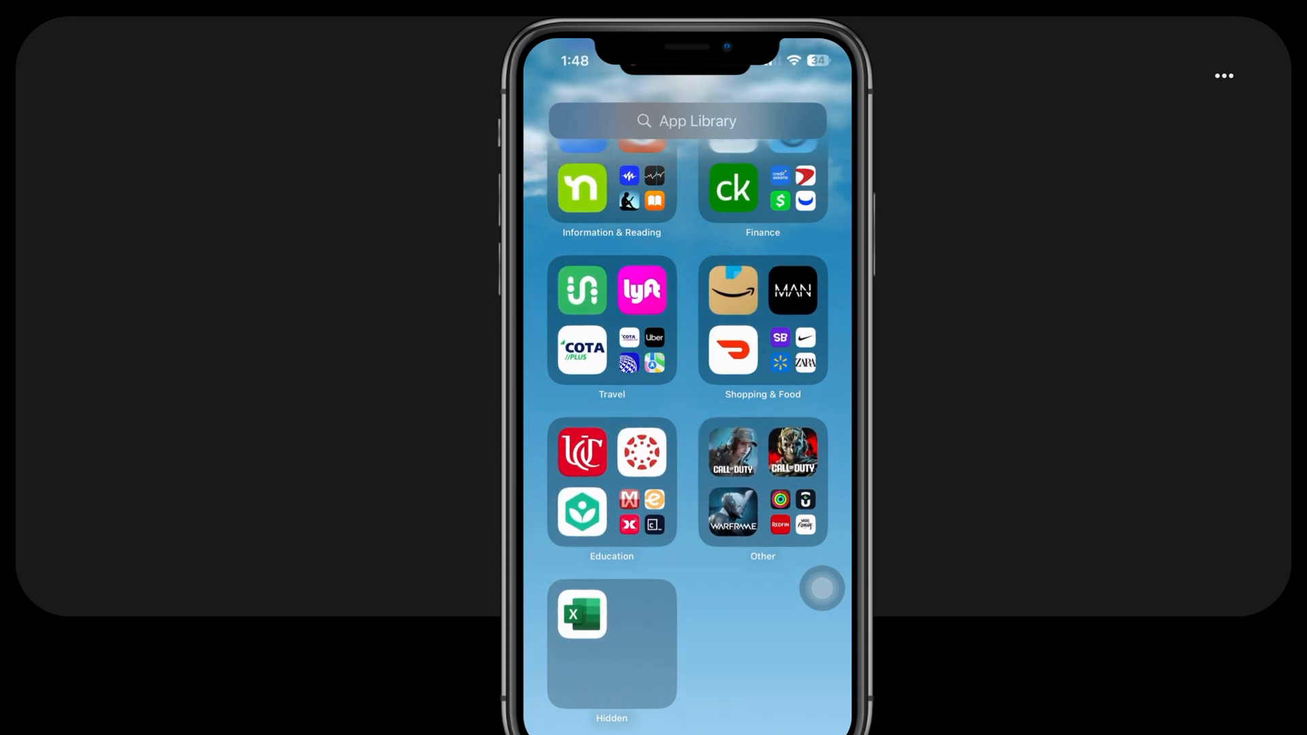
pyautogui.click(581, 614)
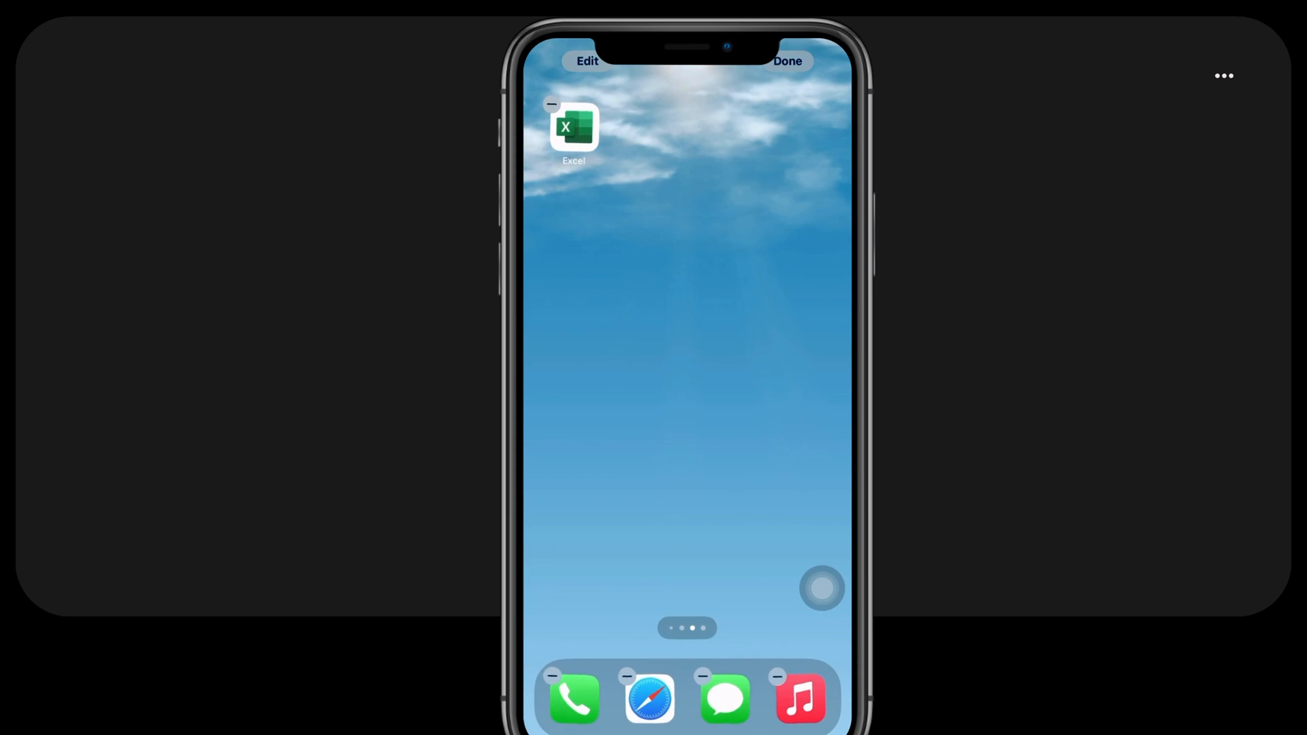
# - Enter Home Screen editing via the video app's quick actions and select the Large, label-free icon size
pyautogui.click(573, 451)
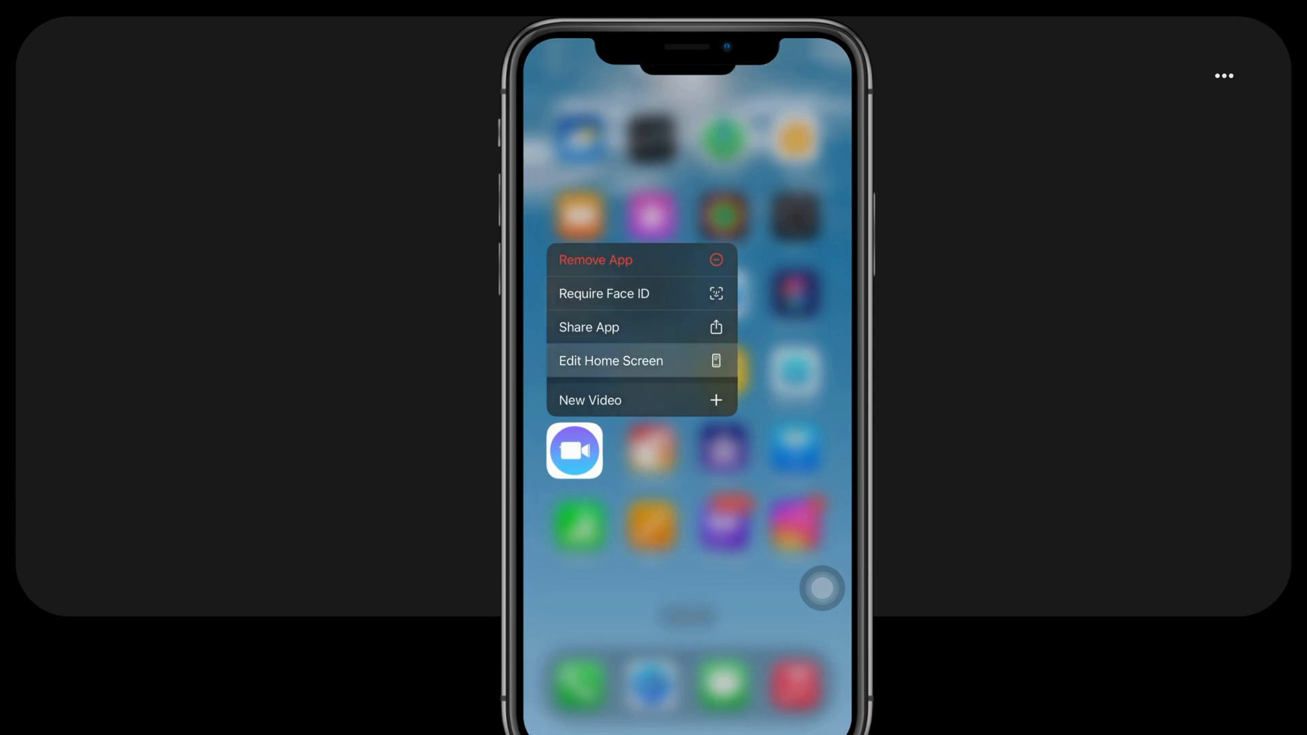
pyautogui.click(611, 361)
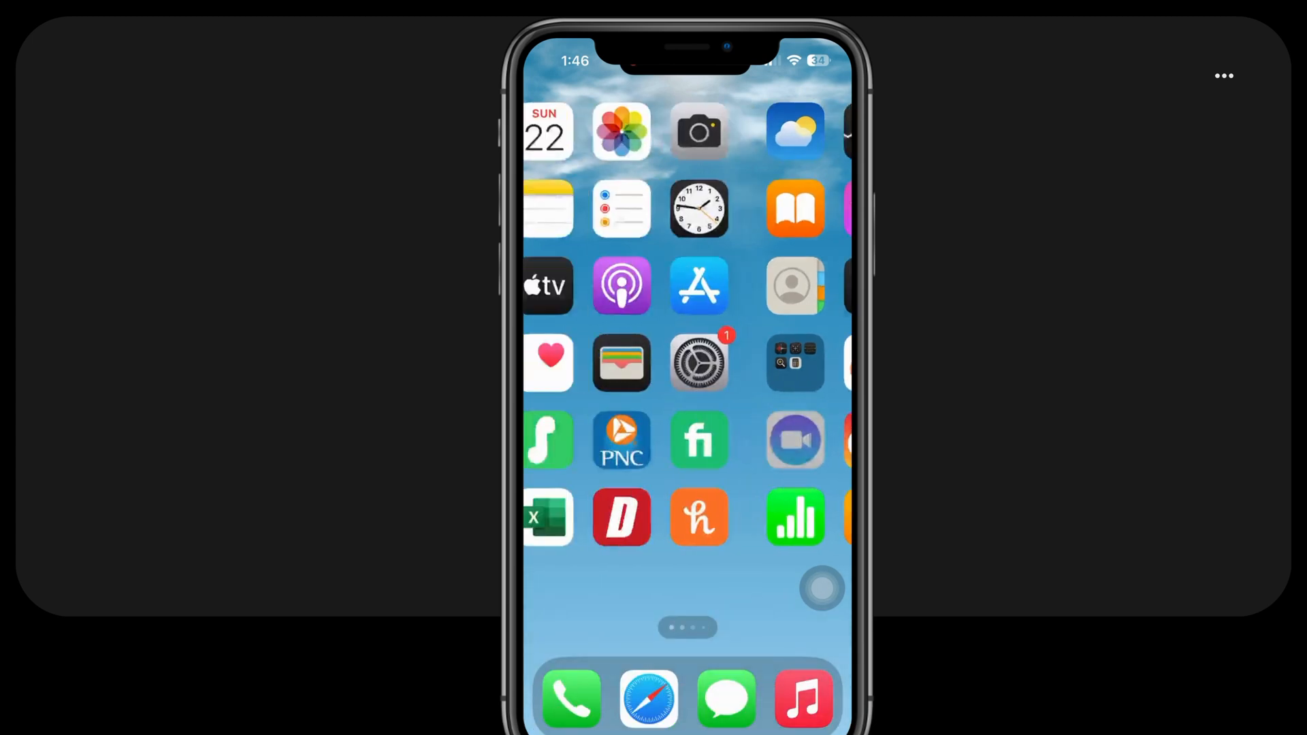
pyautogui.hscroll(-3)
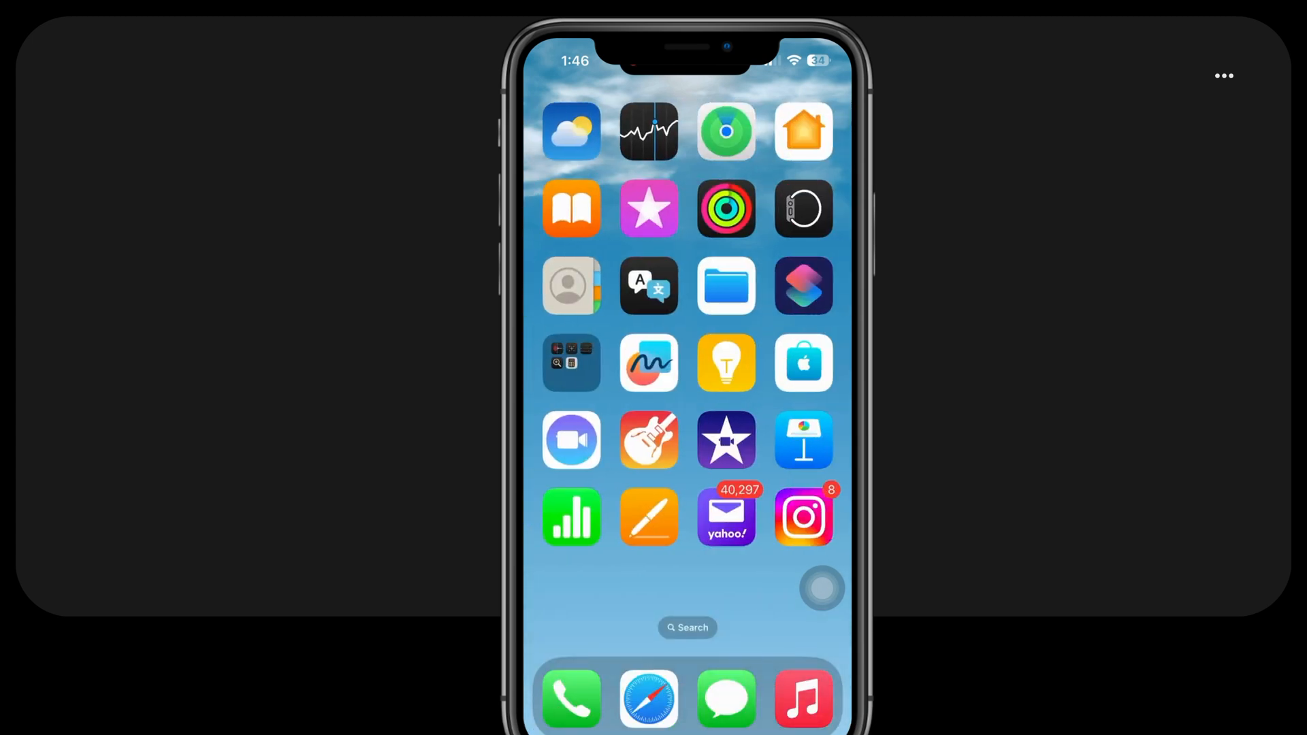
pyautogui.click(570, 439)
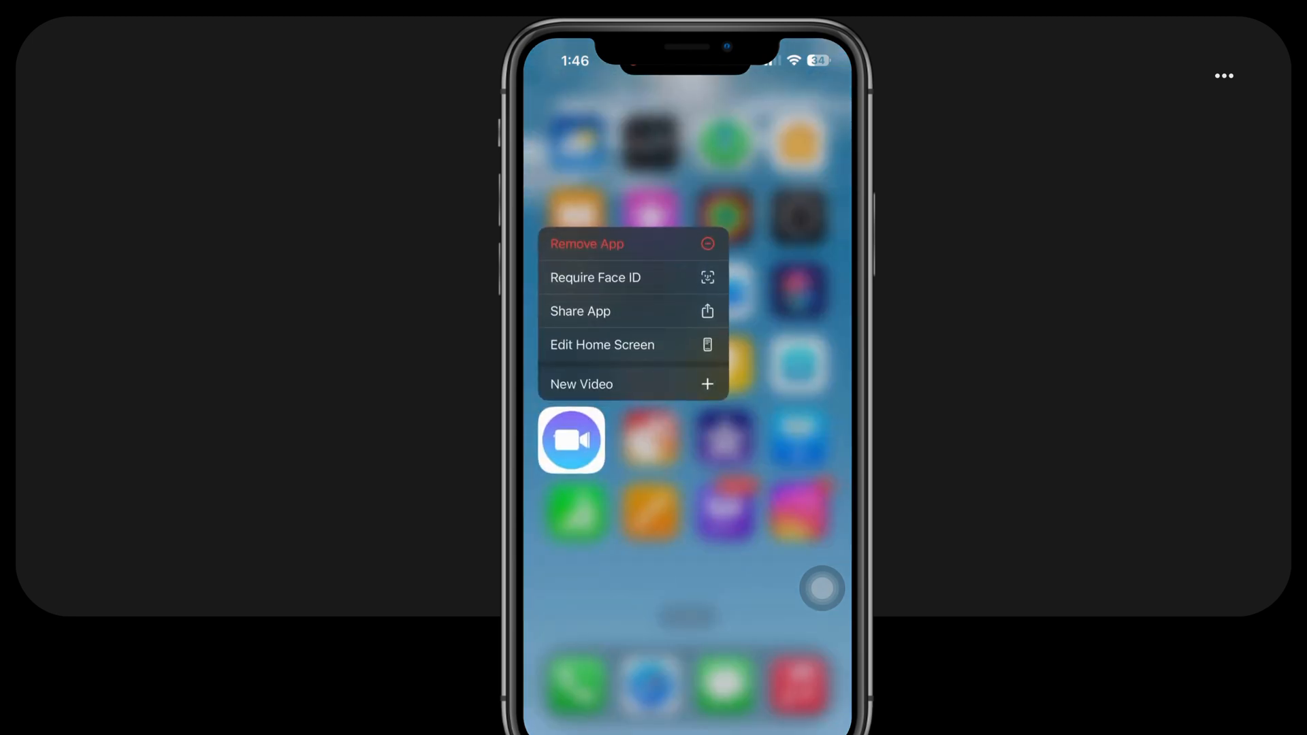
pyautogui.click(602, 344)
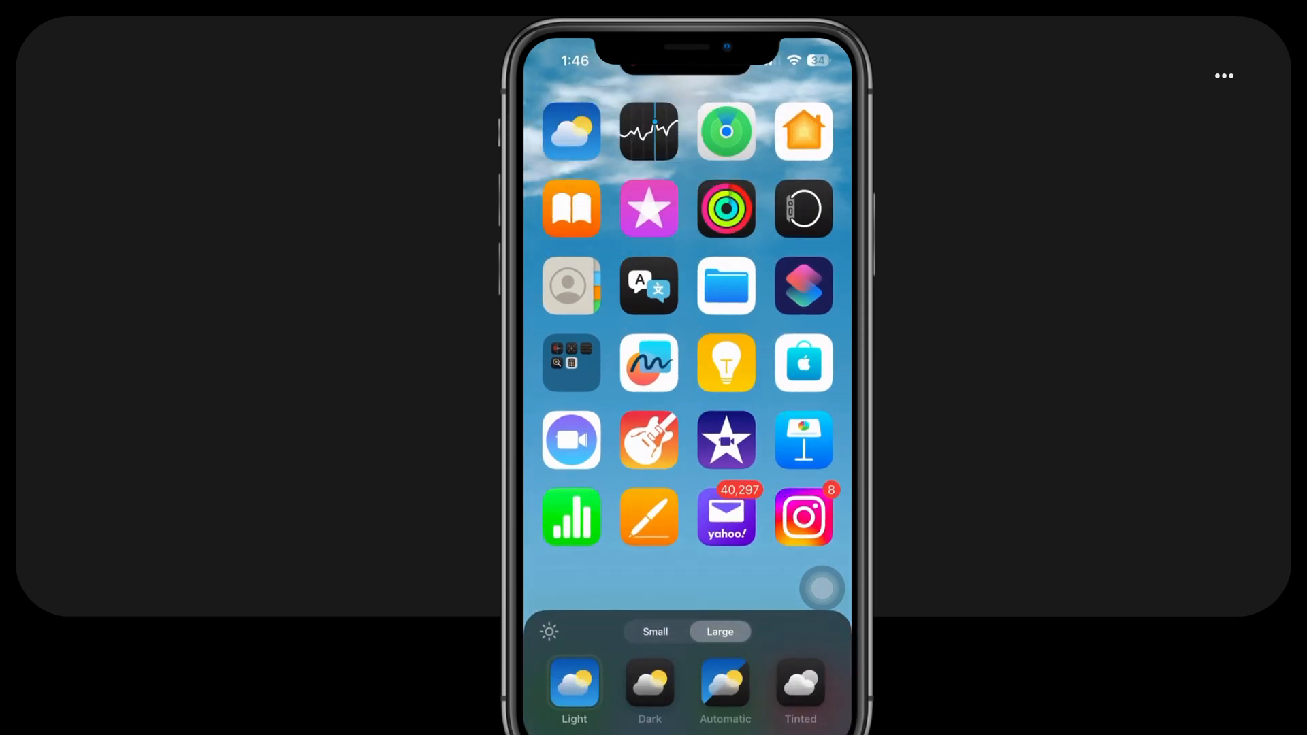
pyautogui.click(655, 630)
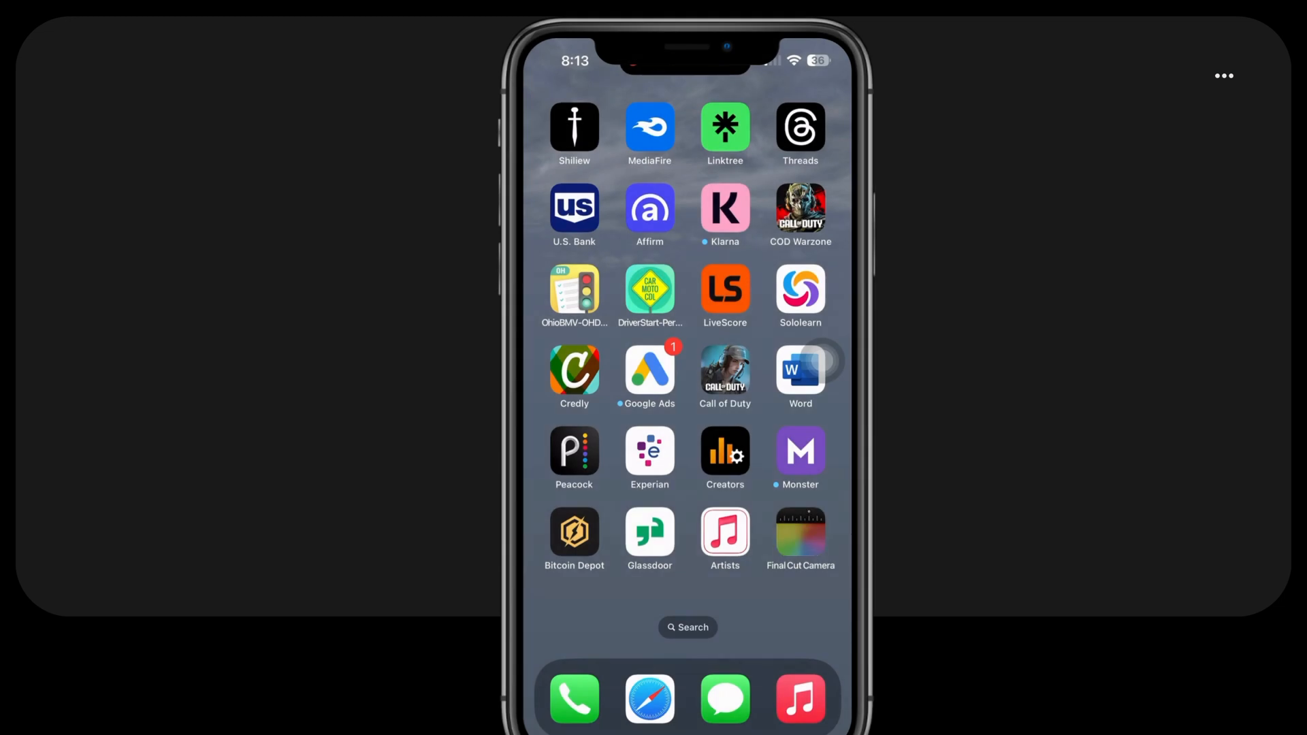
# - Choose Tinted icons, slide the hue to pink-red and lower saturation so all icons turn pink
pyautogui.click(799, 373)
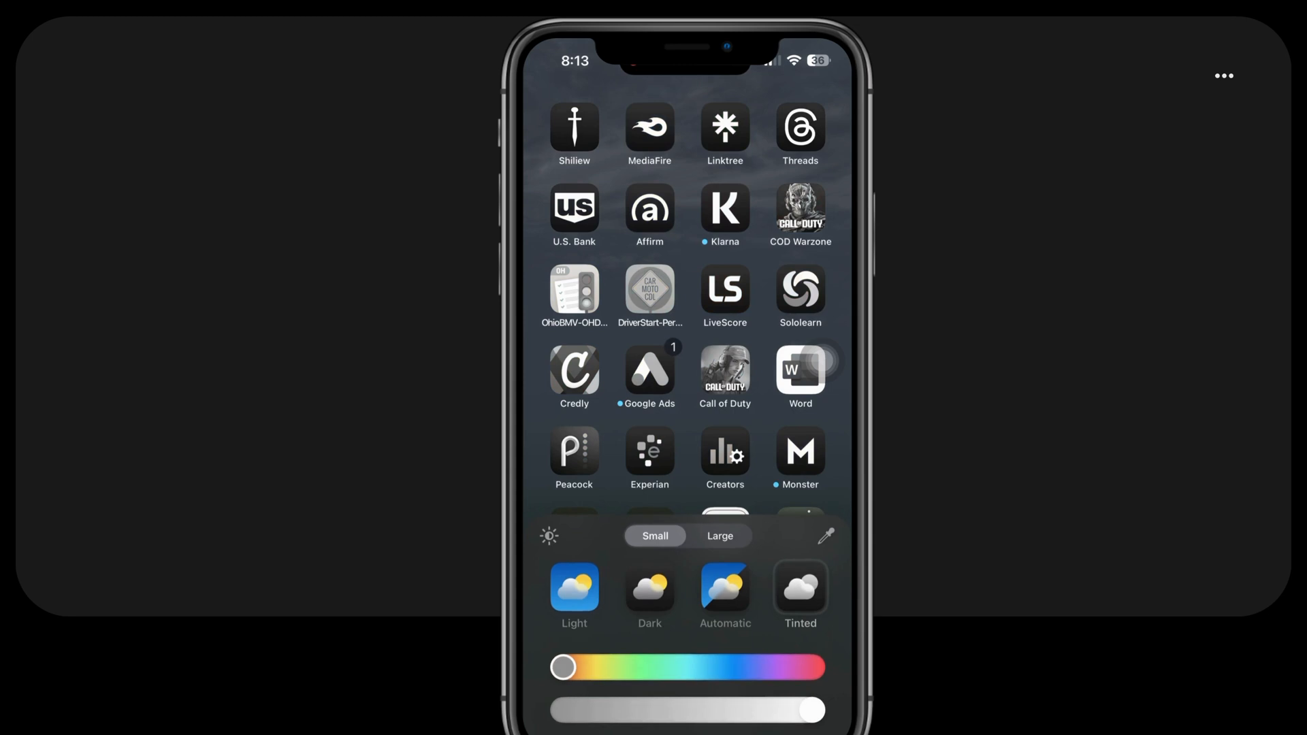
pyautogui.moveTo(562, 667); pyautogui.dragTo(724, 667)
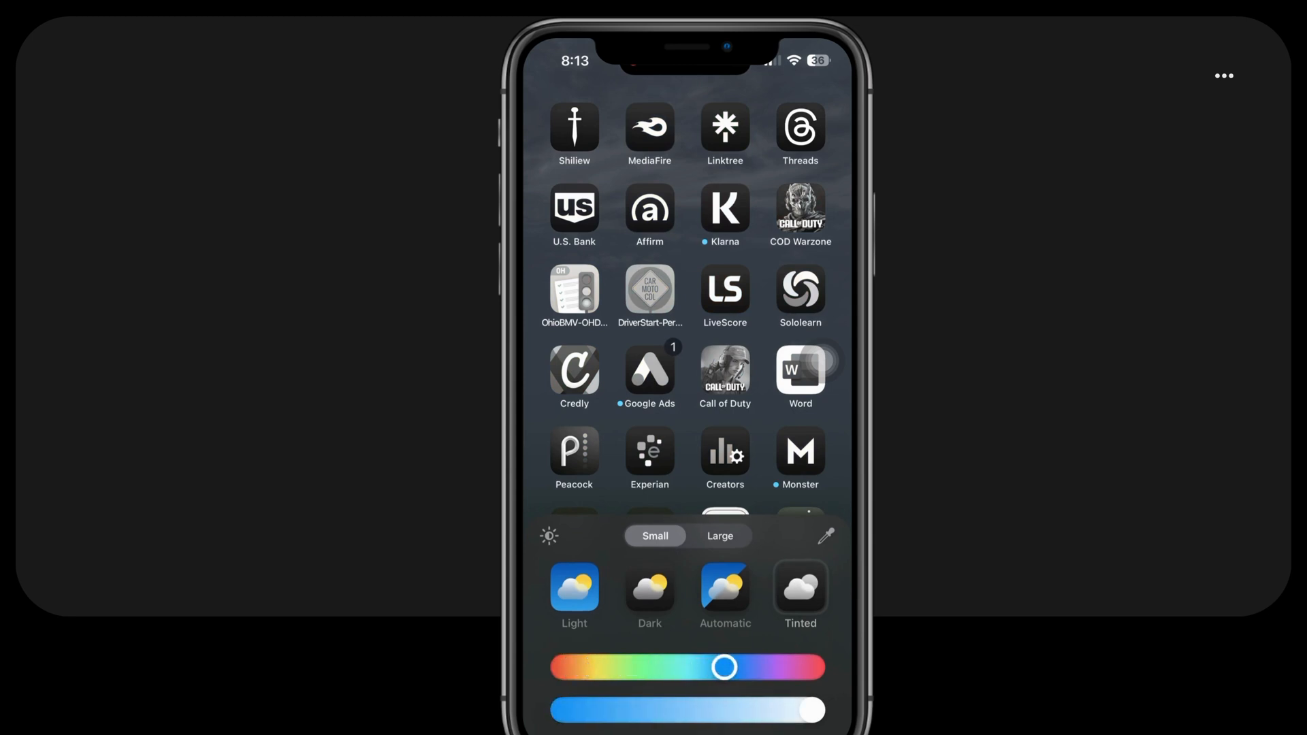
pyautogui.moveTo(726, 668); pyautogui.dragTo(789, 667)
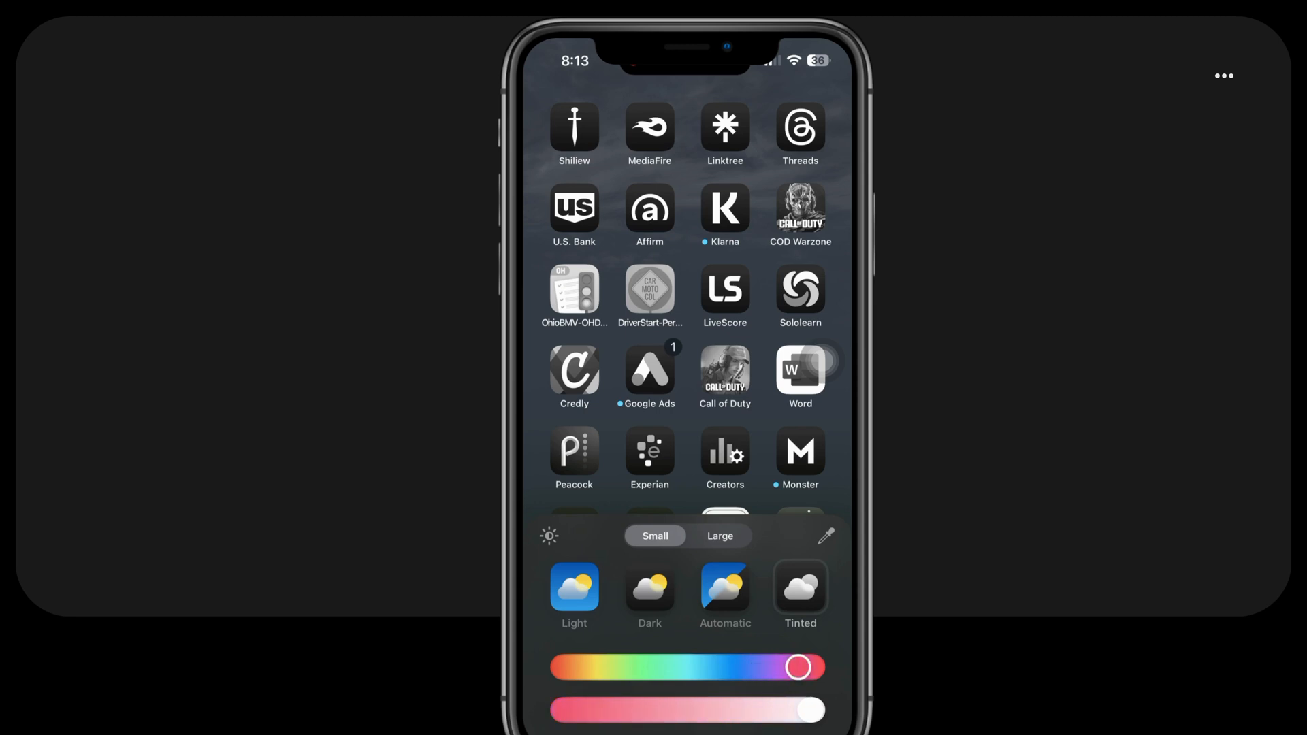
pyautogui.moveTo(807, 710); pyautogui.dragTo(610, 709)
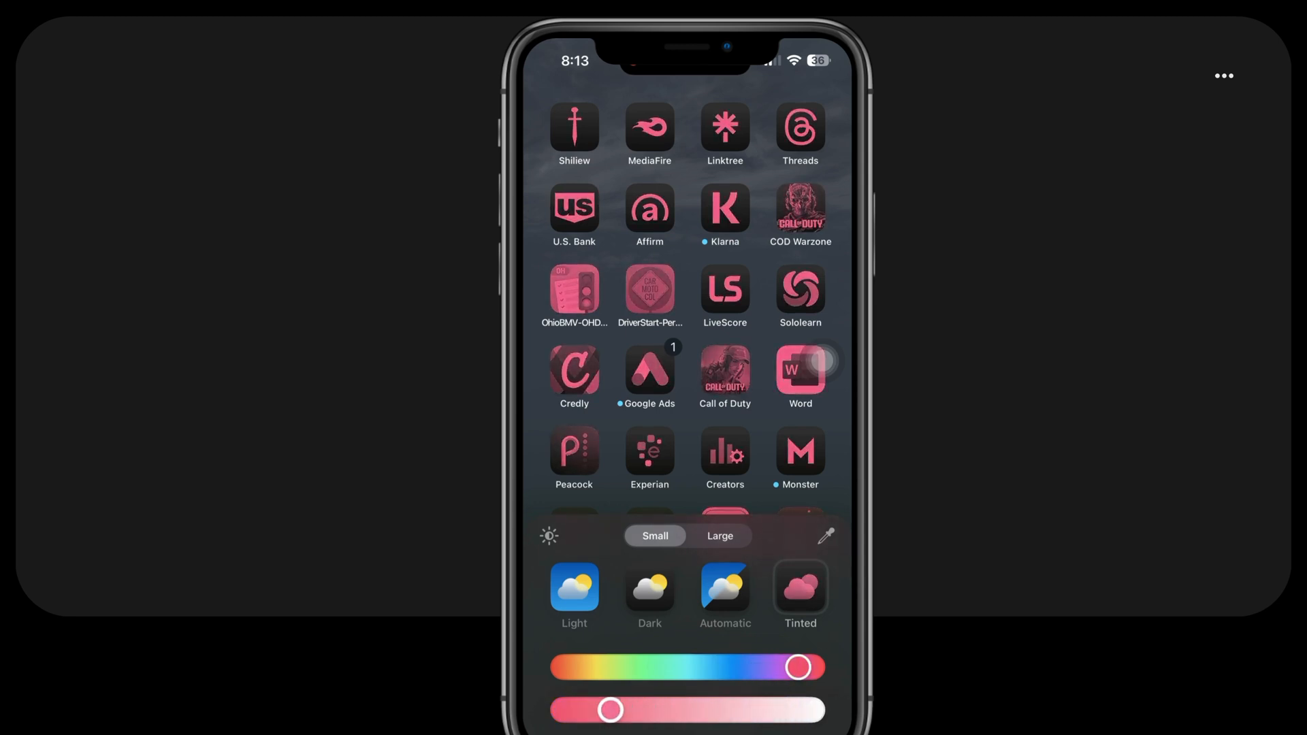
pyautogui.moveTo(609, 710); pyautogui.dragTo(571, 710)
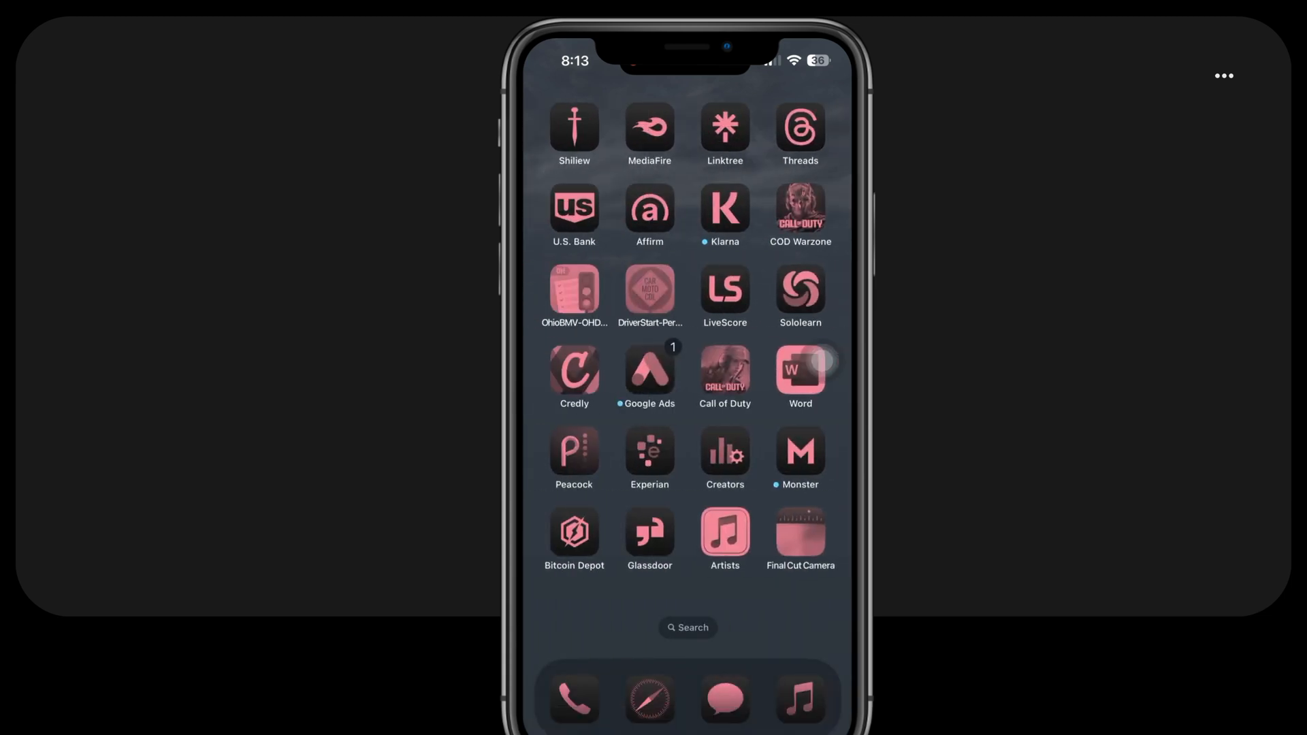
pyautogui.click(799, 369)
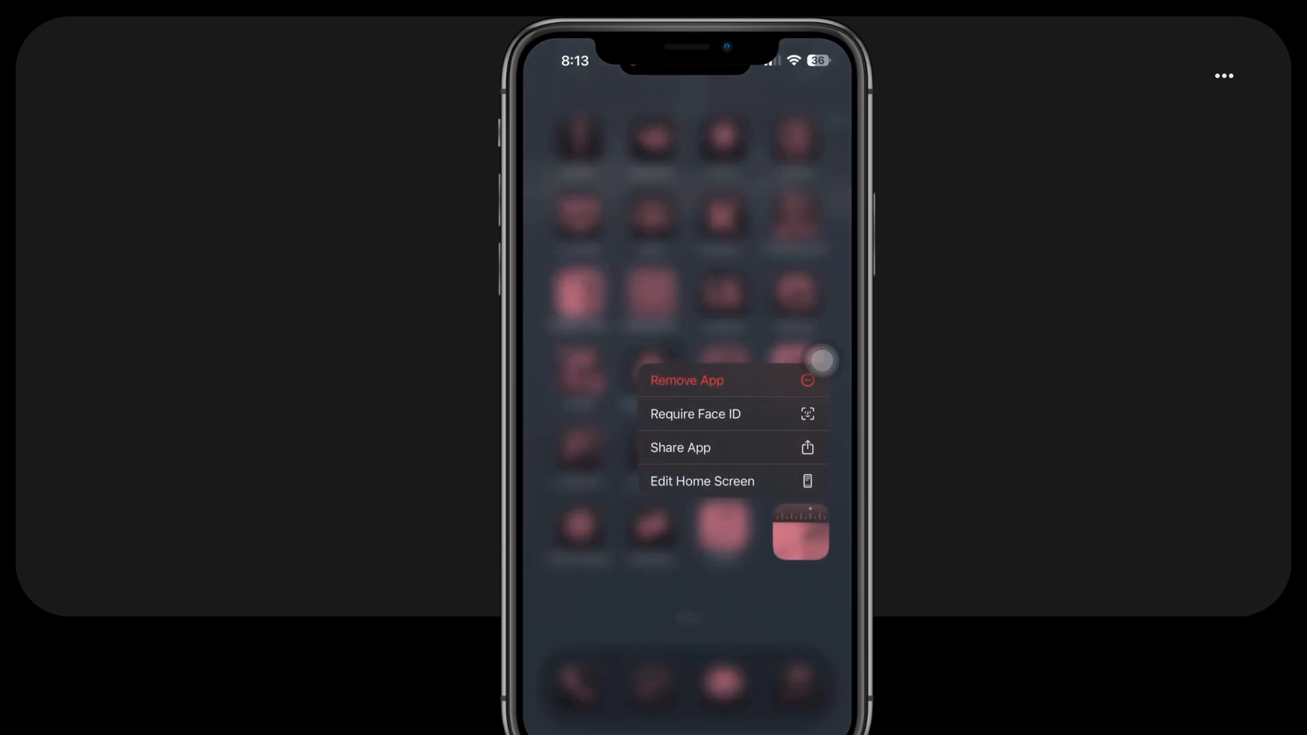